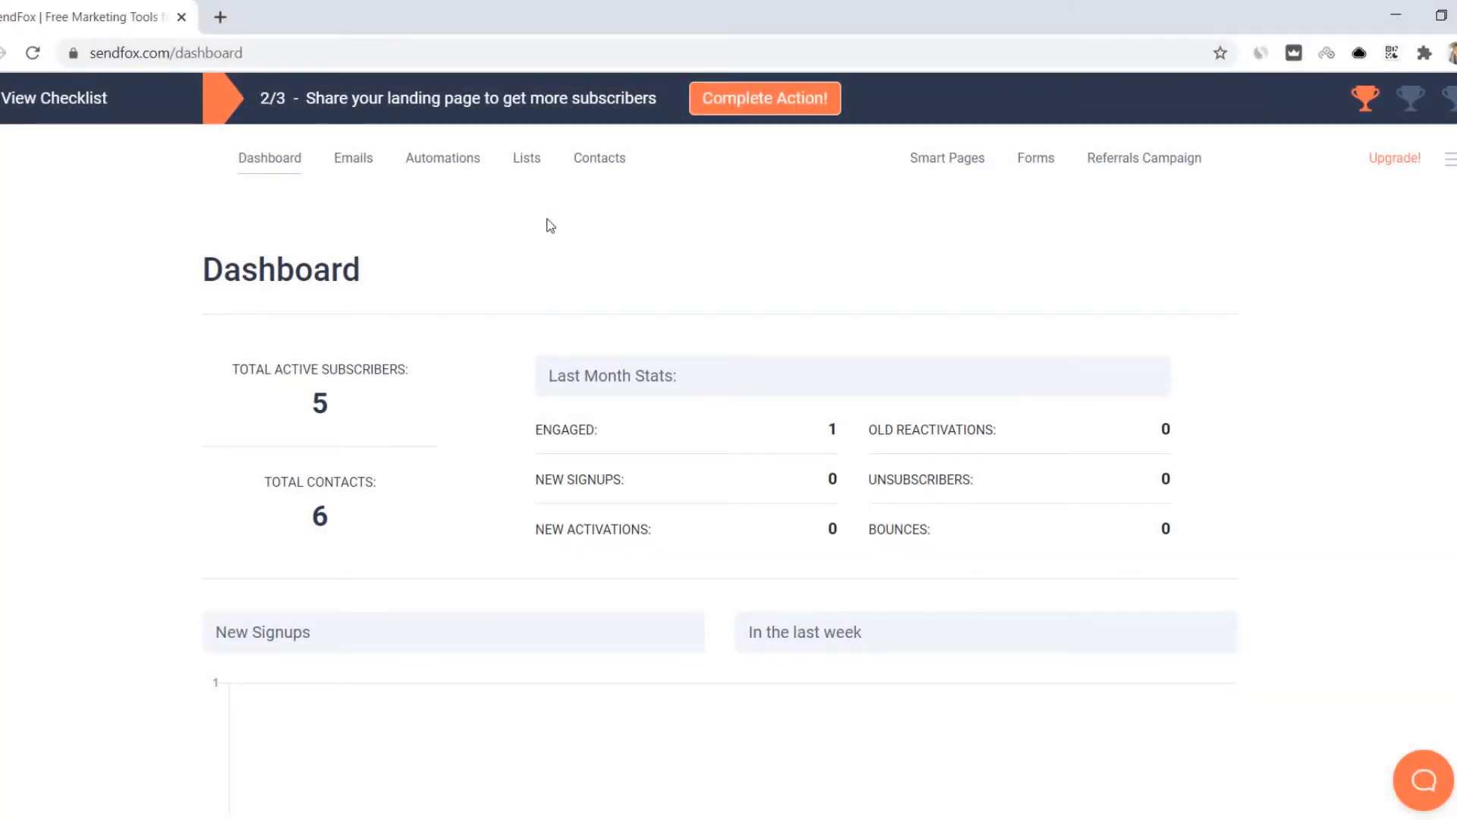
Open the Segments automation series from the Automations page.
left_click(442, 157)
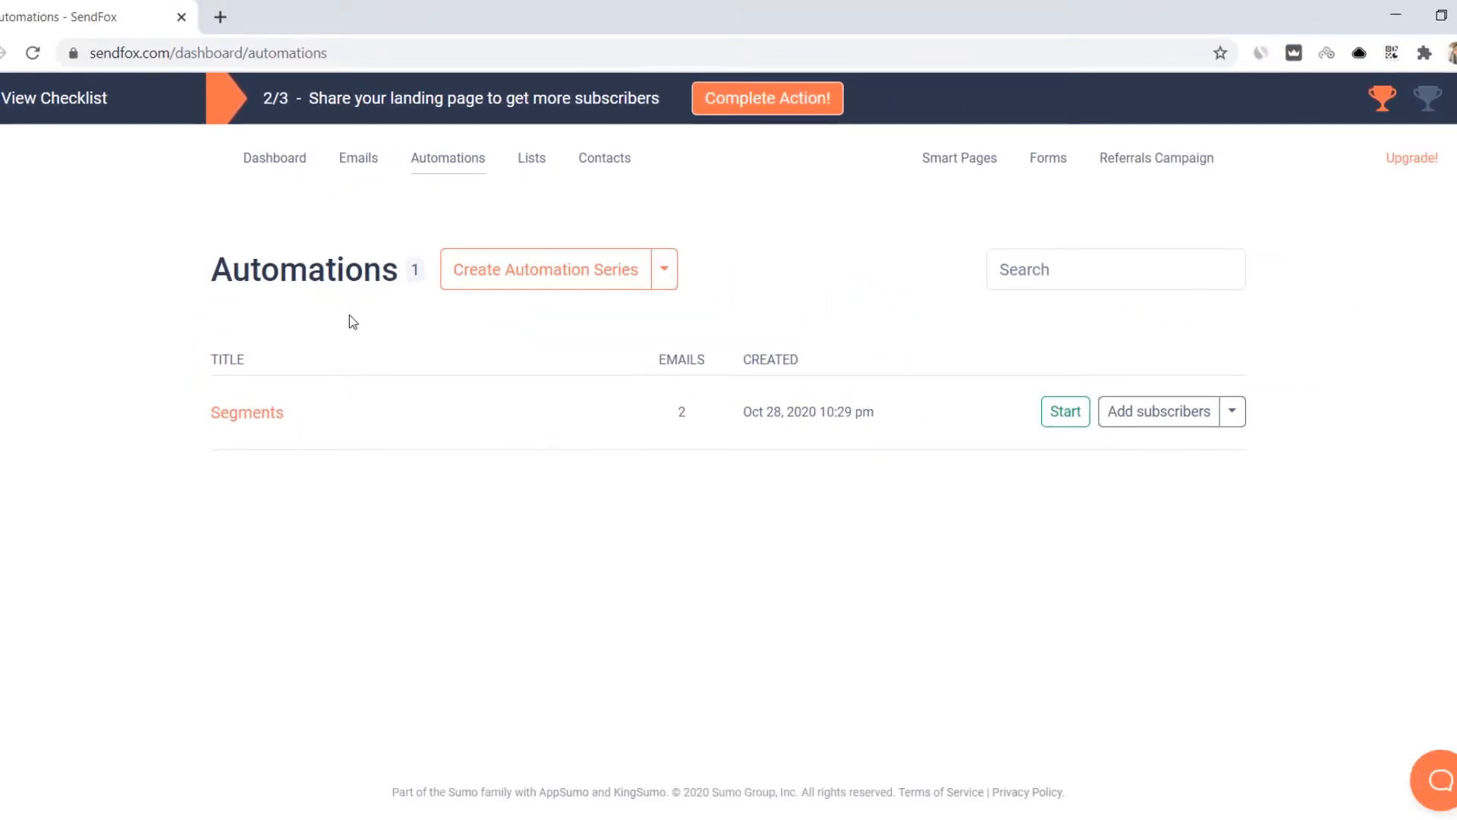
left_click(245, 411)
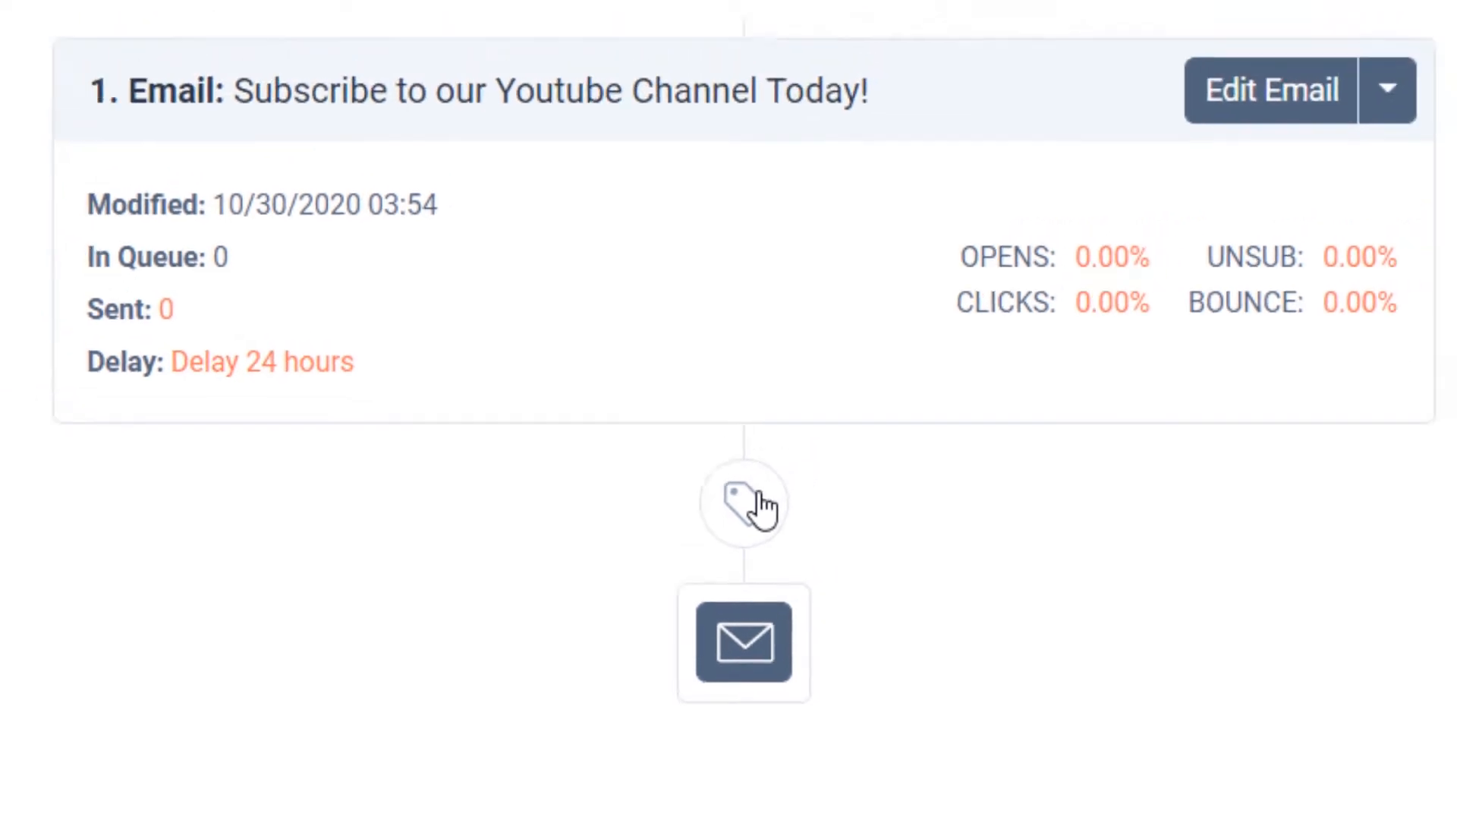
Add a sub-trigger on email 1: clicking the YouTube channel link adds contacts to SendFox Team.
left_click(744, 501)
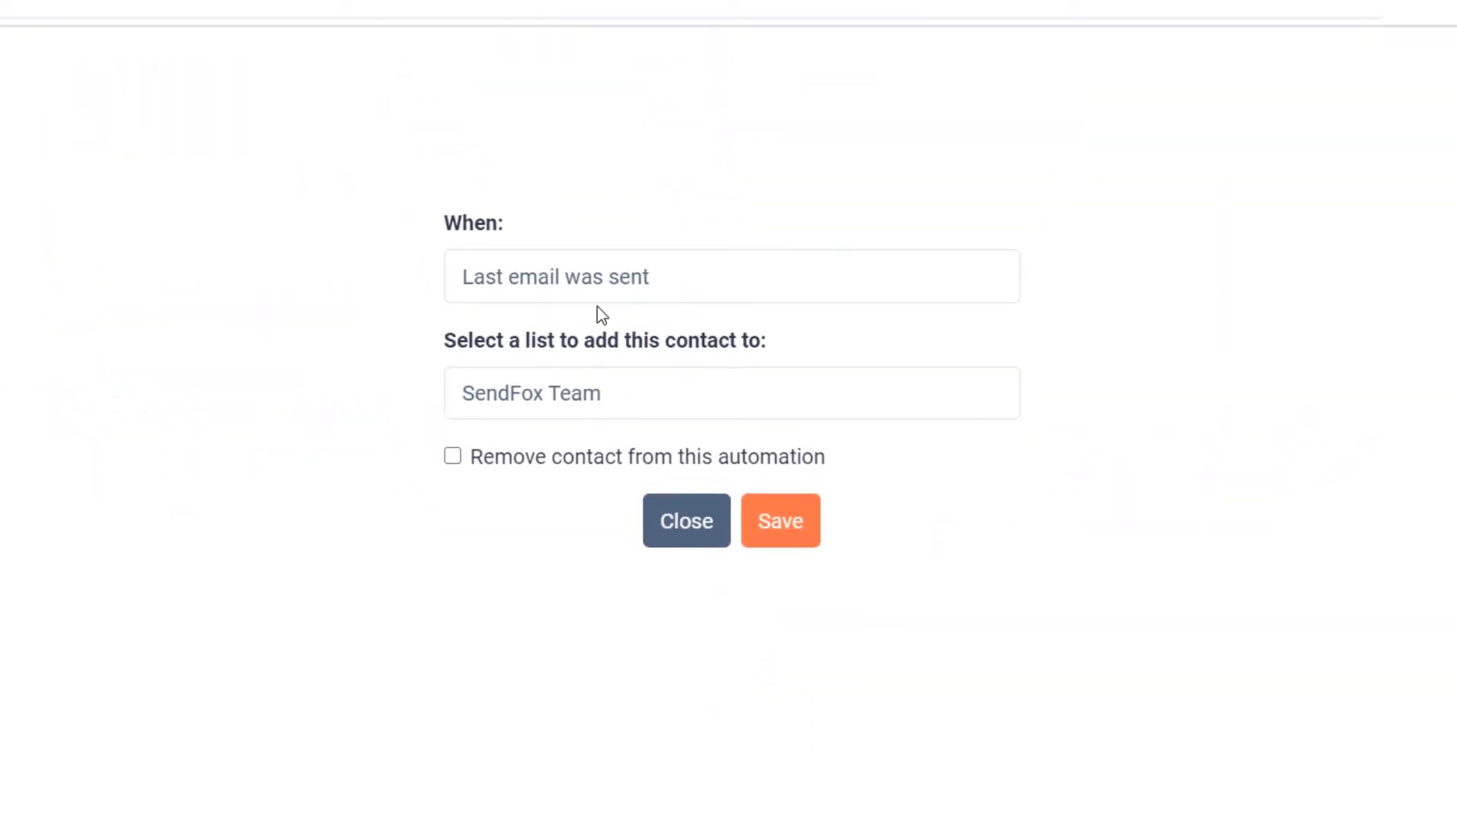
left_click(731, 276)
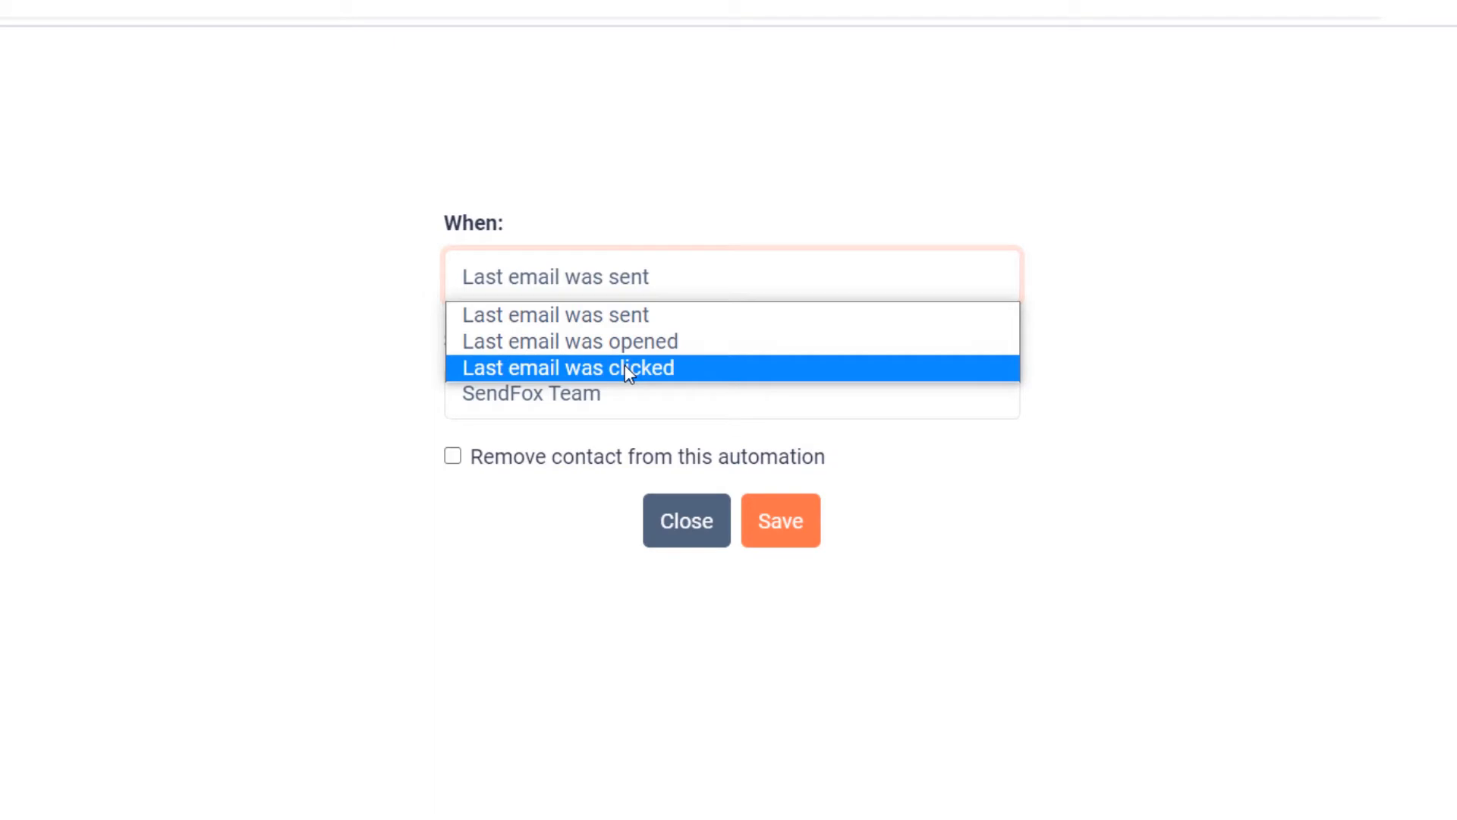
left_click(568, 367)
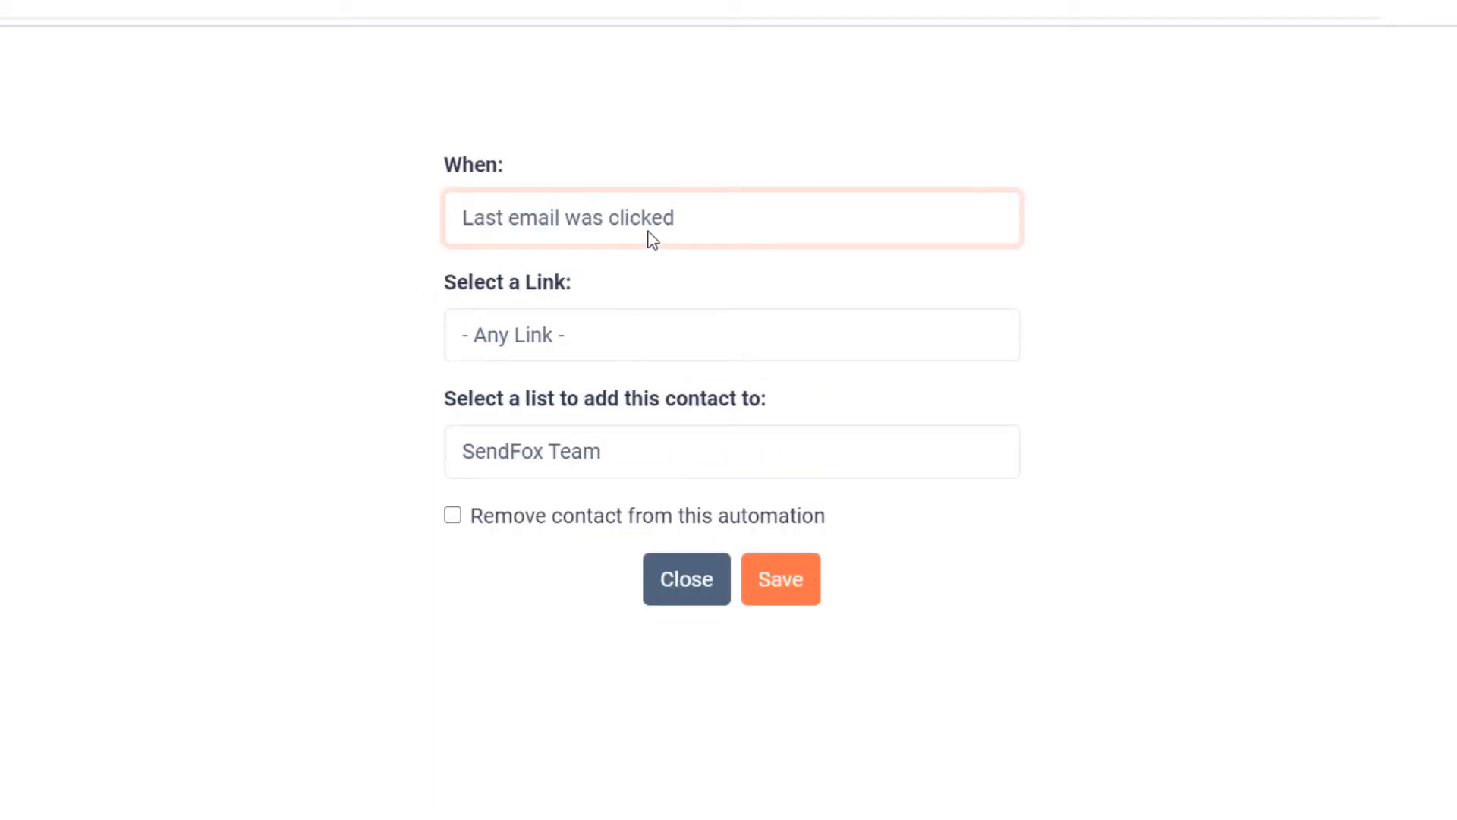
mouse_move(567, 340)
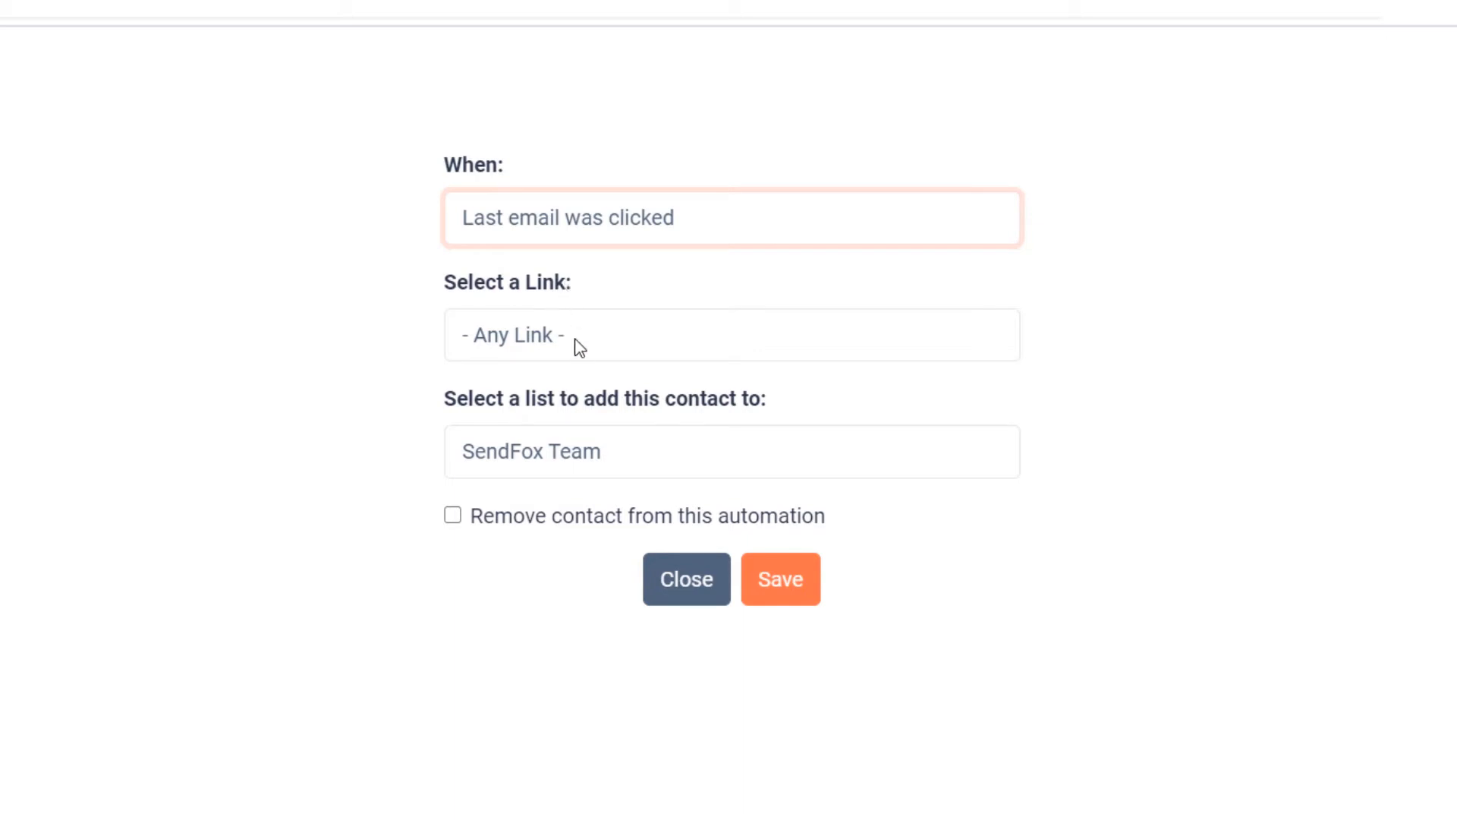
left_click(732, 334)
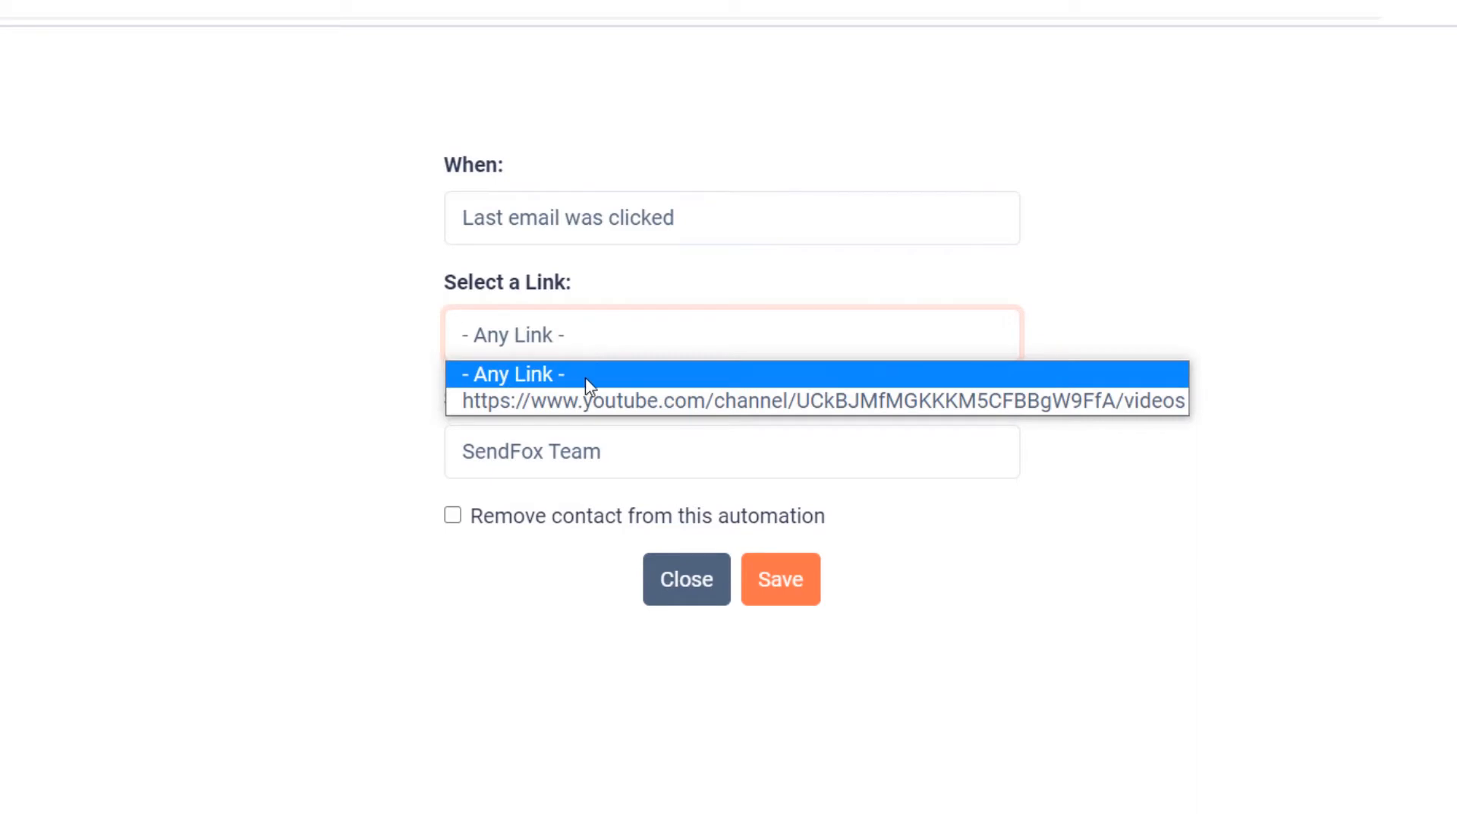
mouse_move(595, 401)
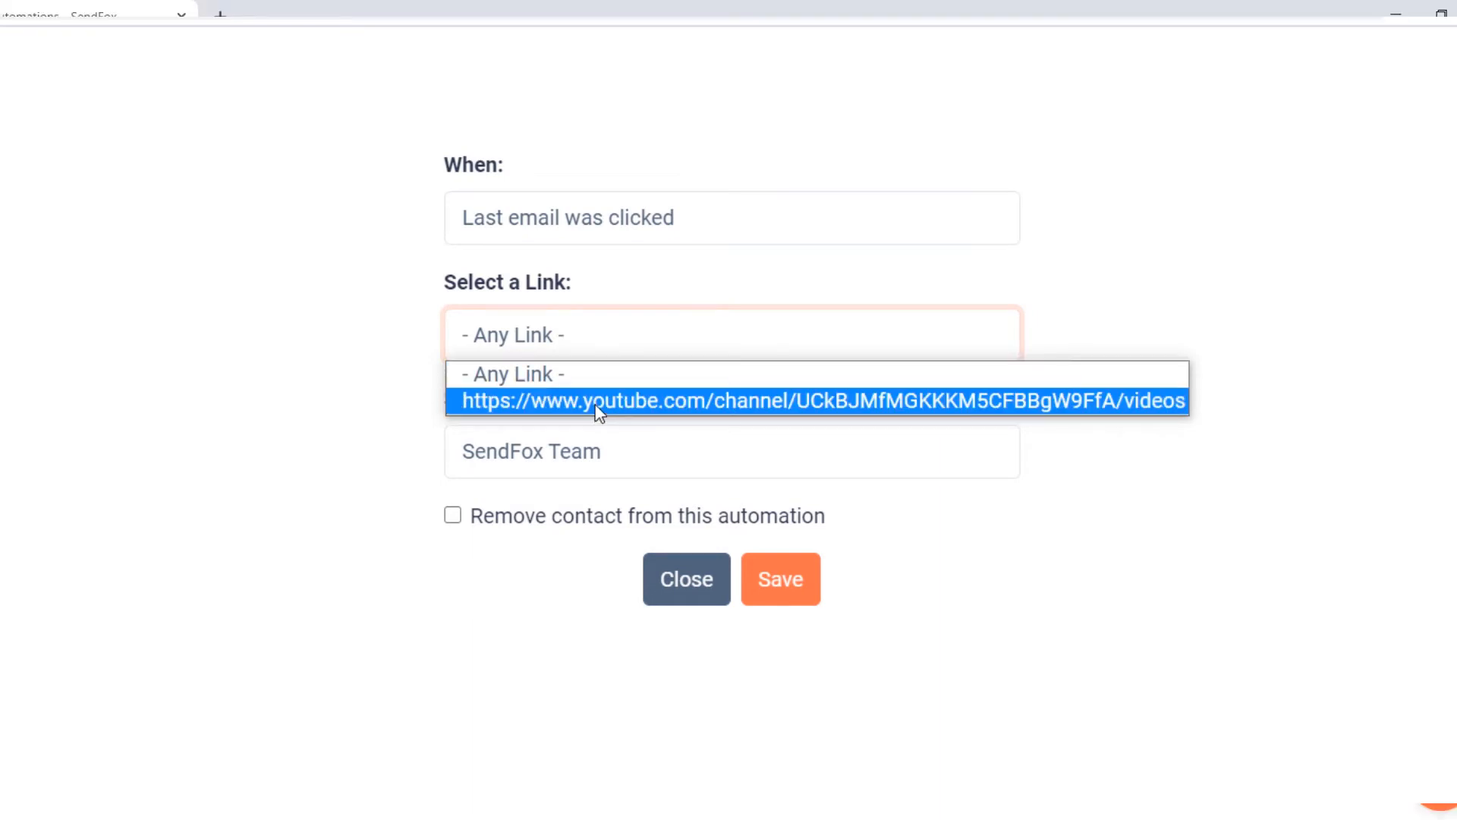
left_click(818, 400)
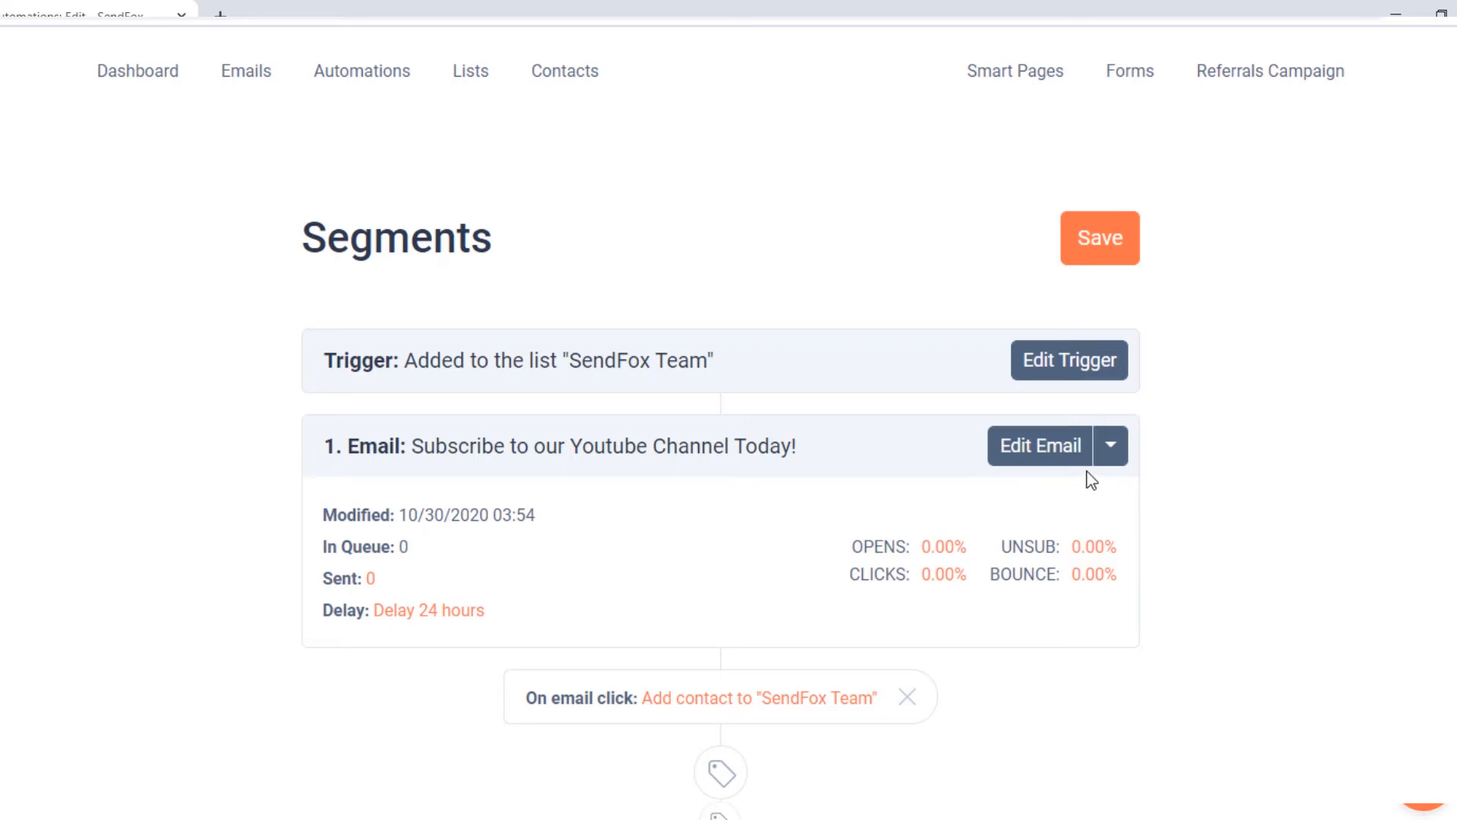
left_click(1040, 445)
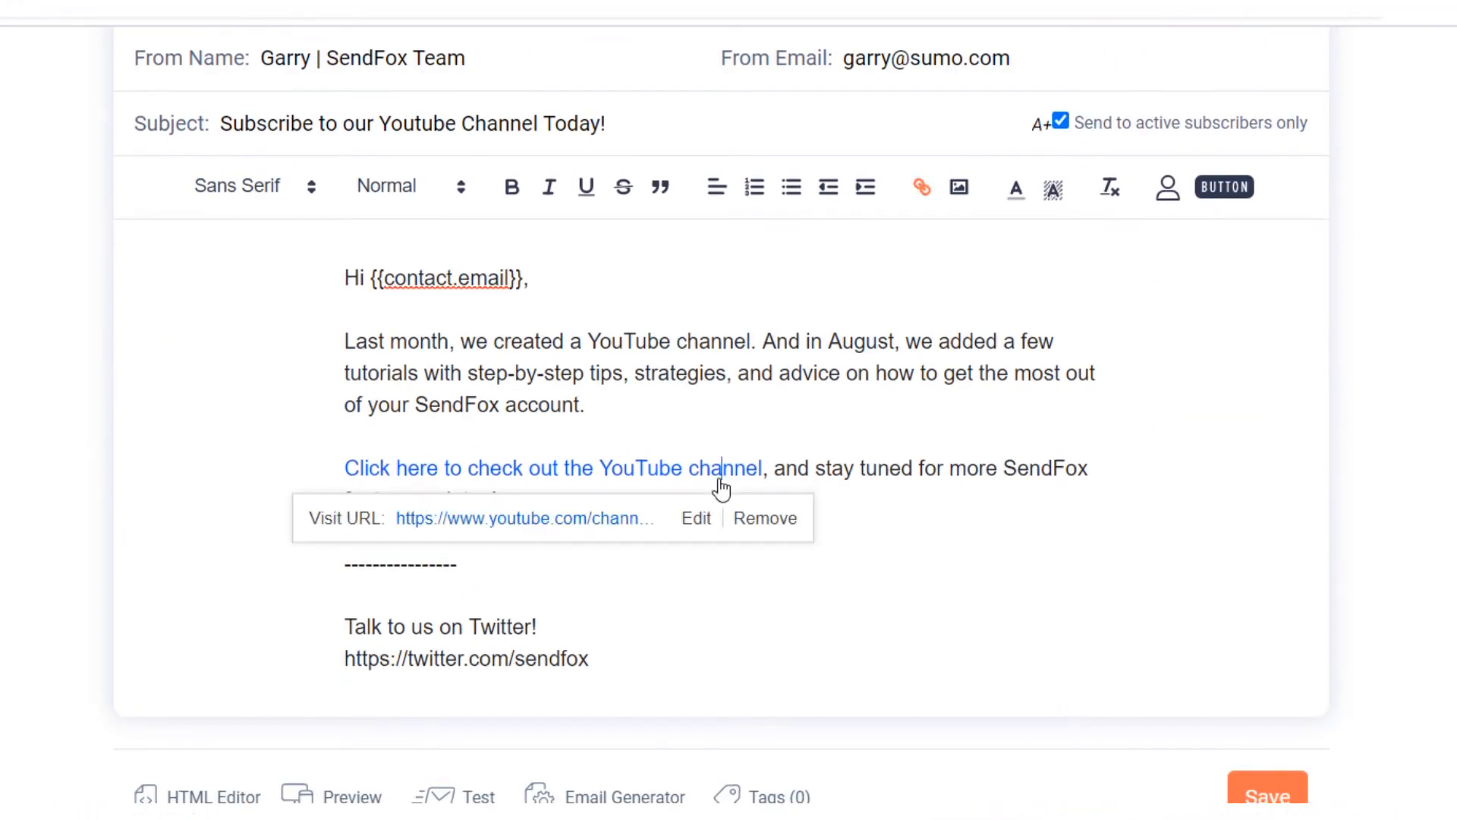
left_click(572, 642)
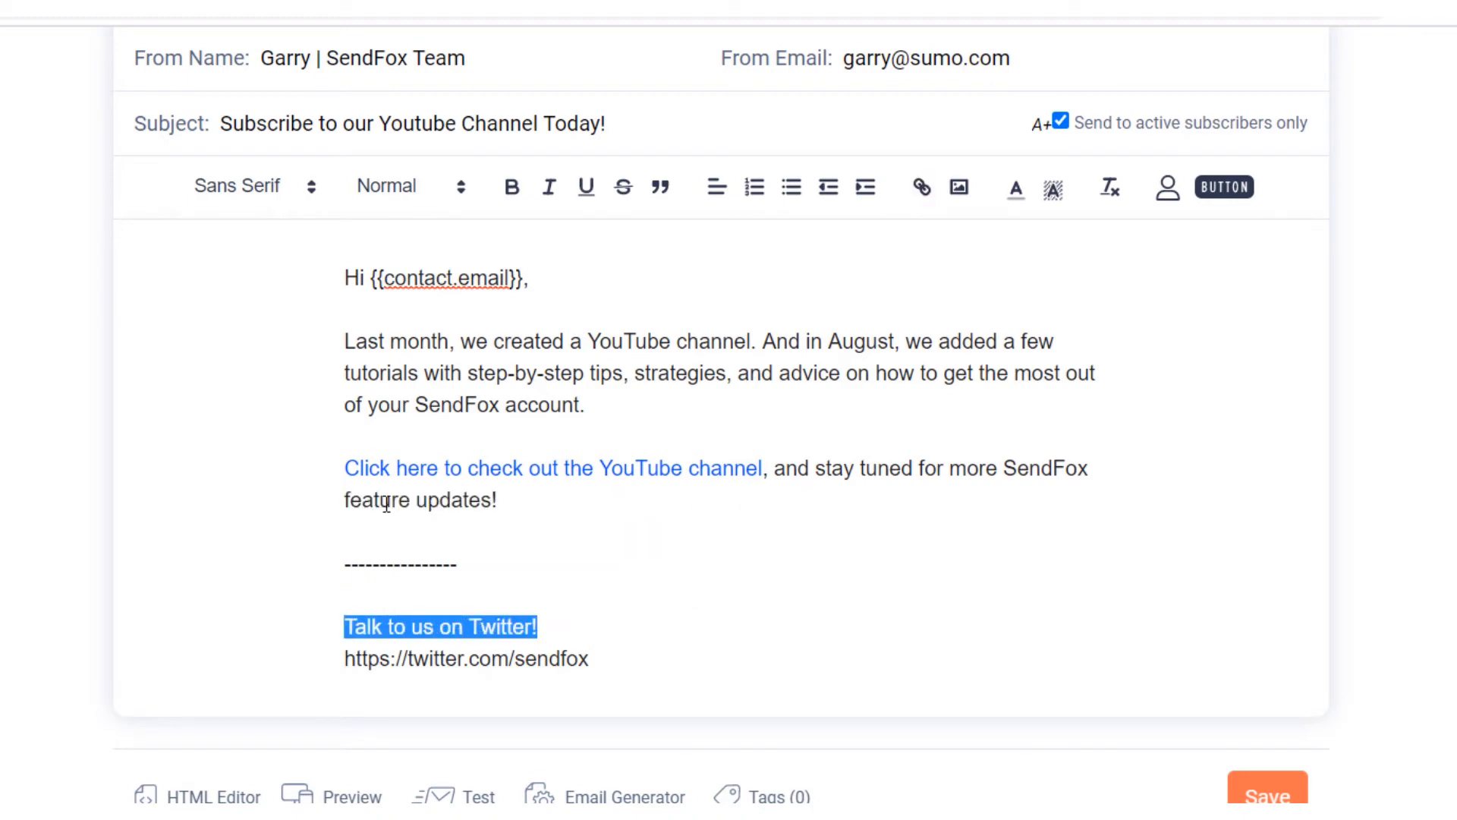
left_click(920, 187)
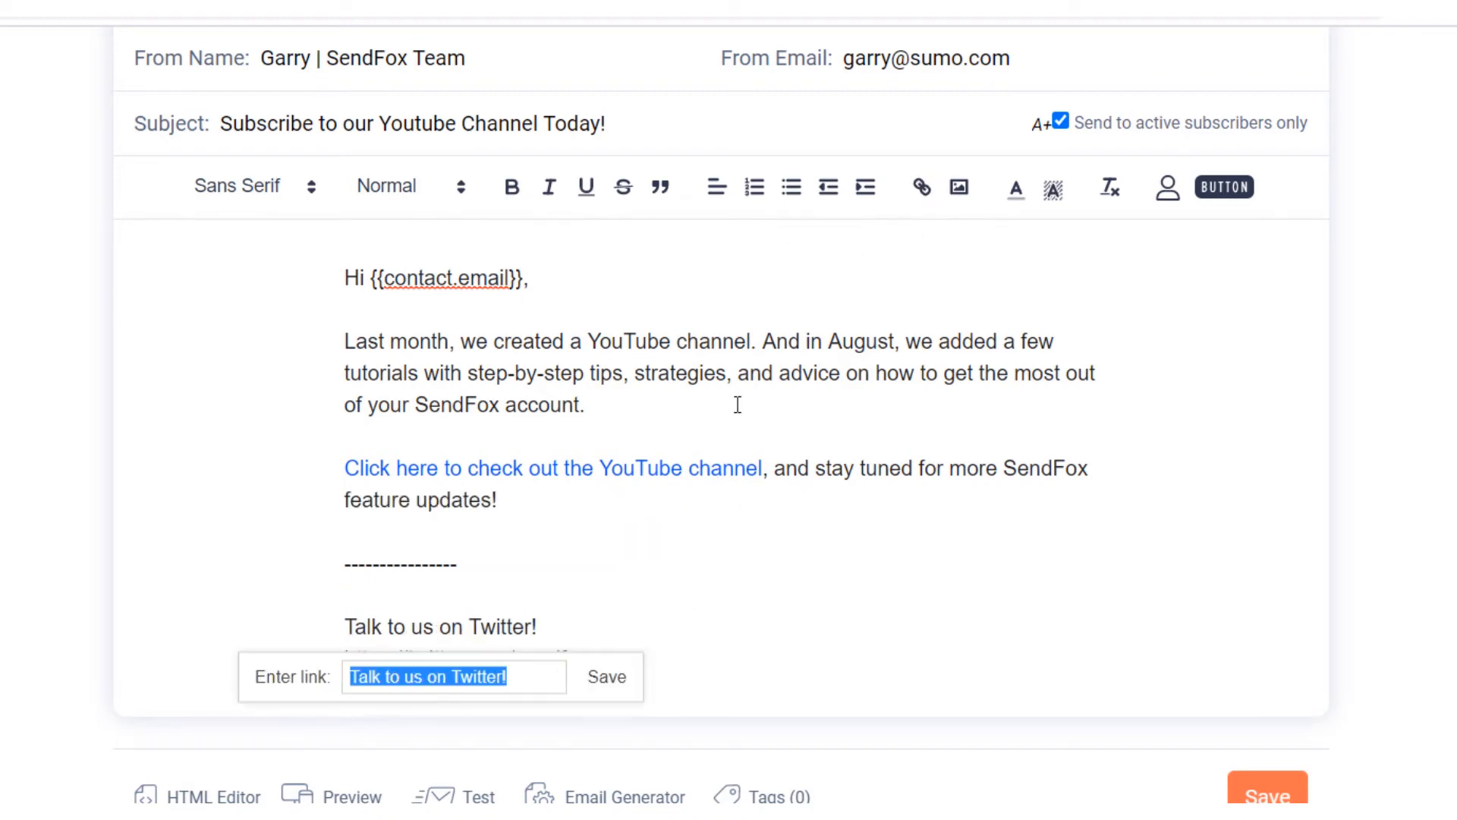
type("https://twitter.com/sendfox")
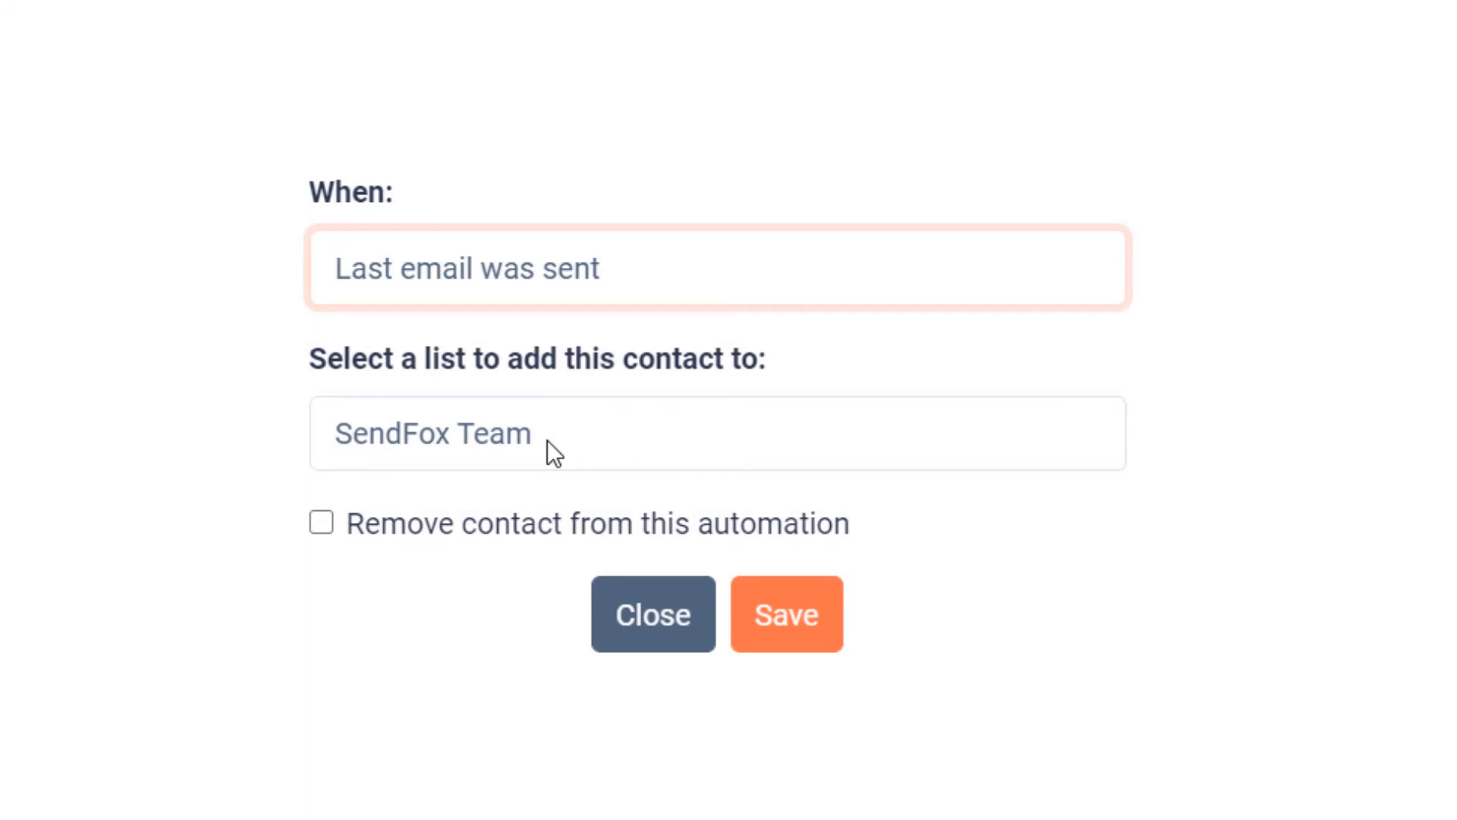
Save the sent-email sub-trigger adding contacts to My Test Contacts and removing them from the automation.
left_click(716, 432)
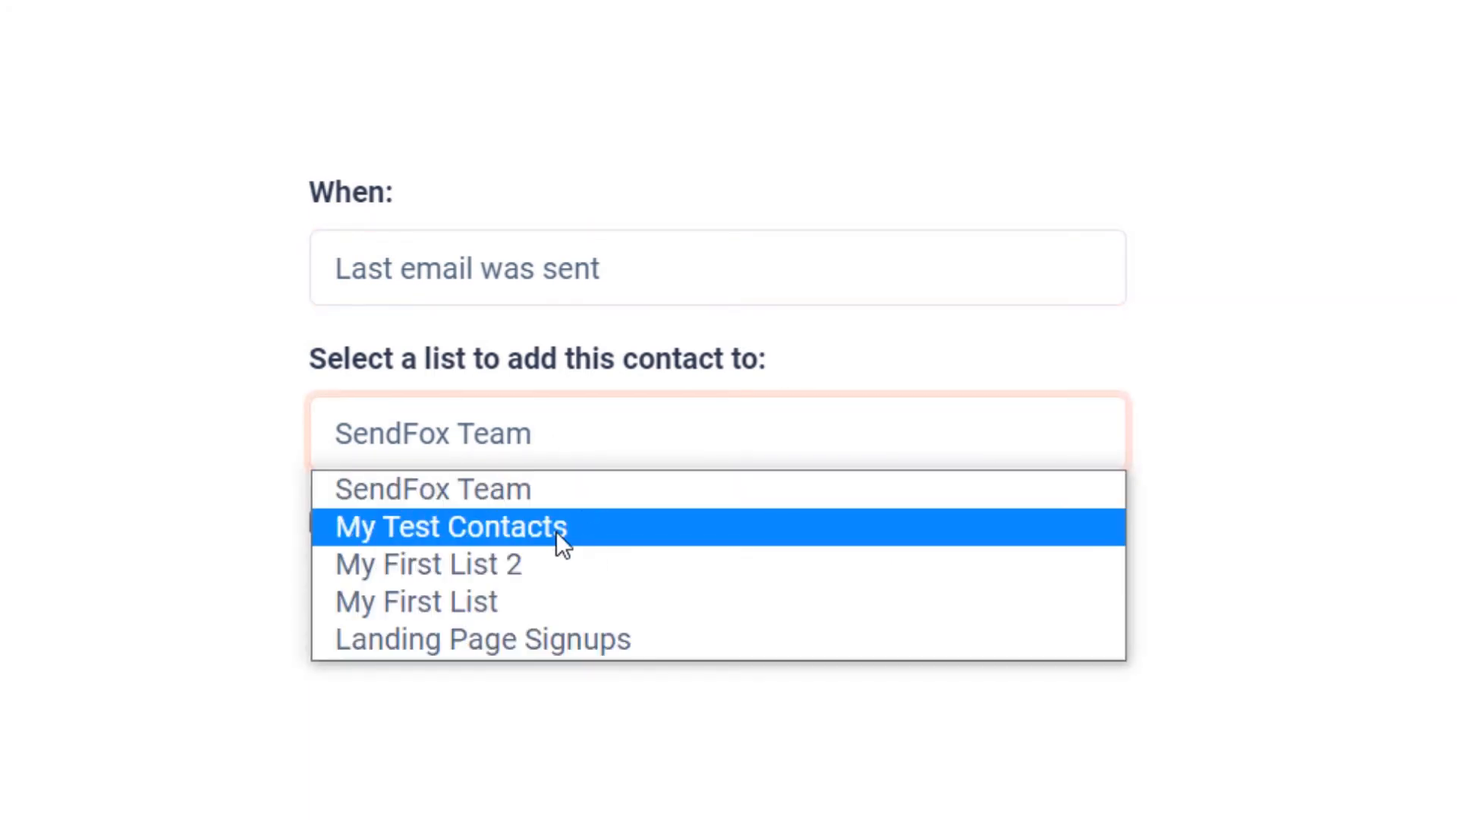
left_click(451, 526)
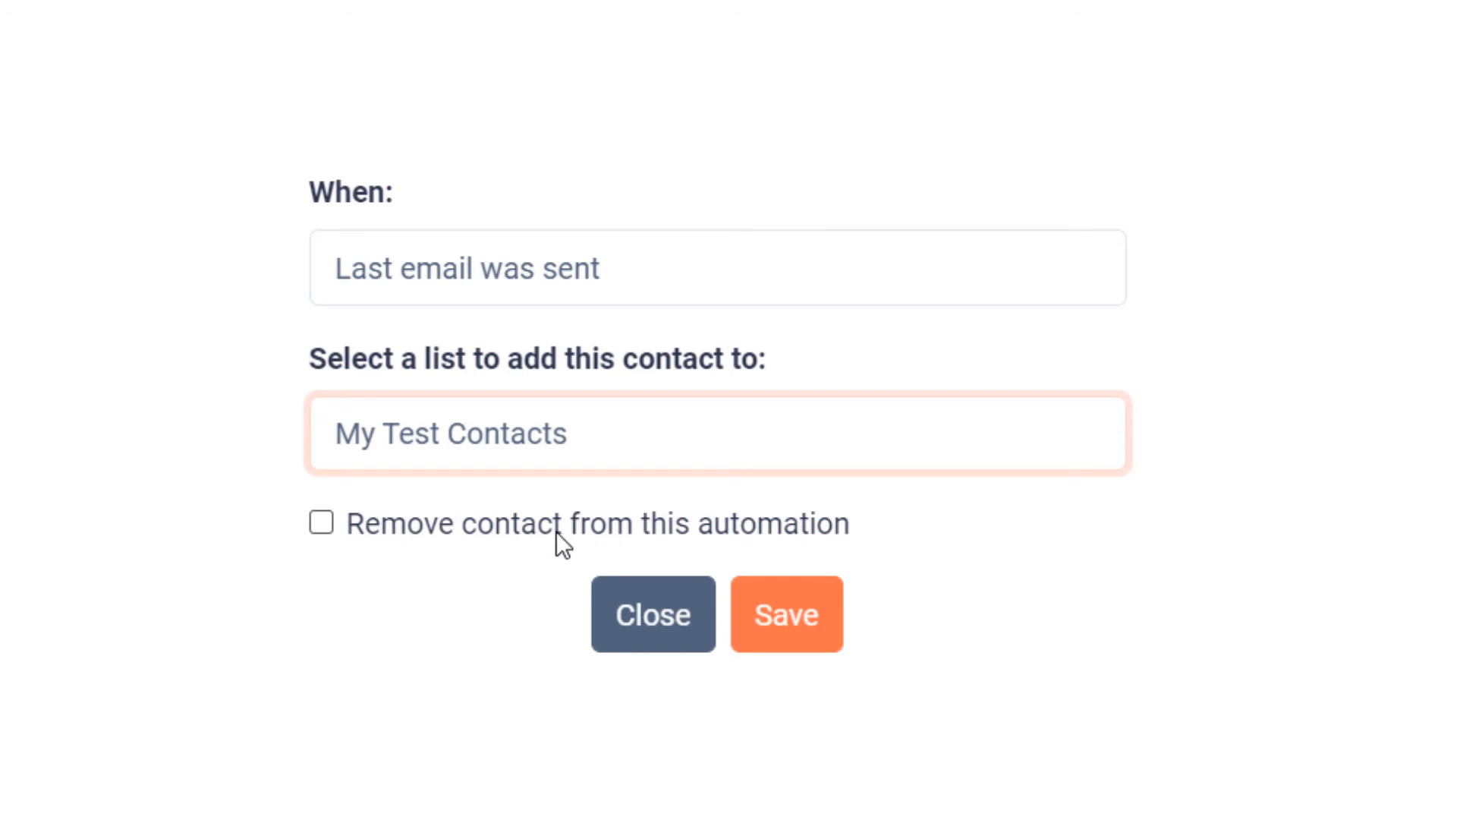
mouse_move(550, 549)
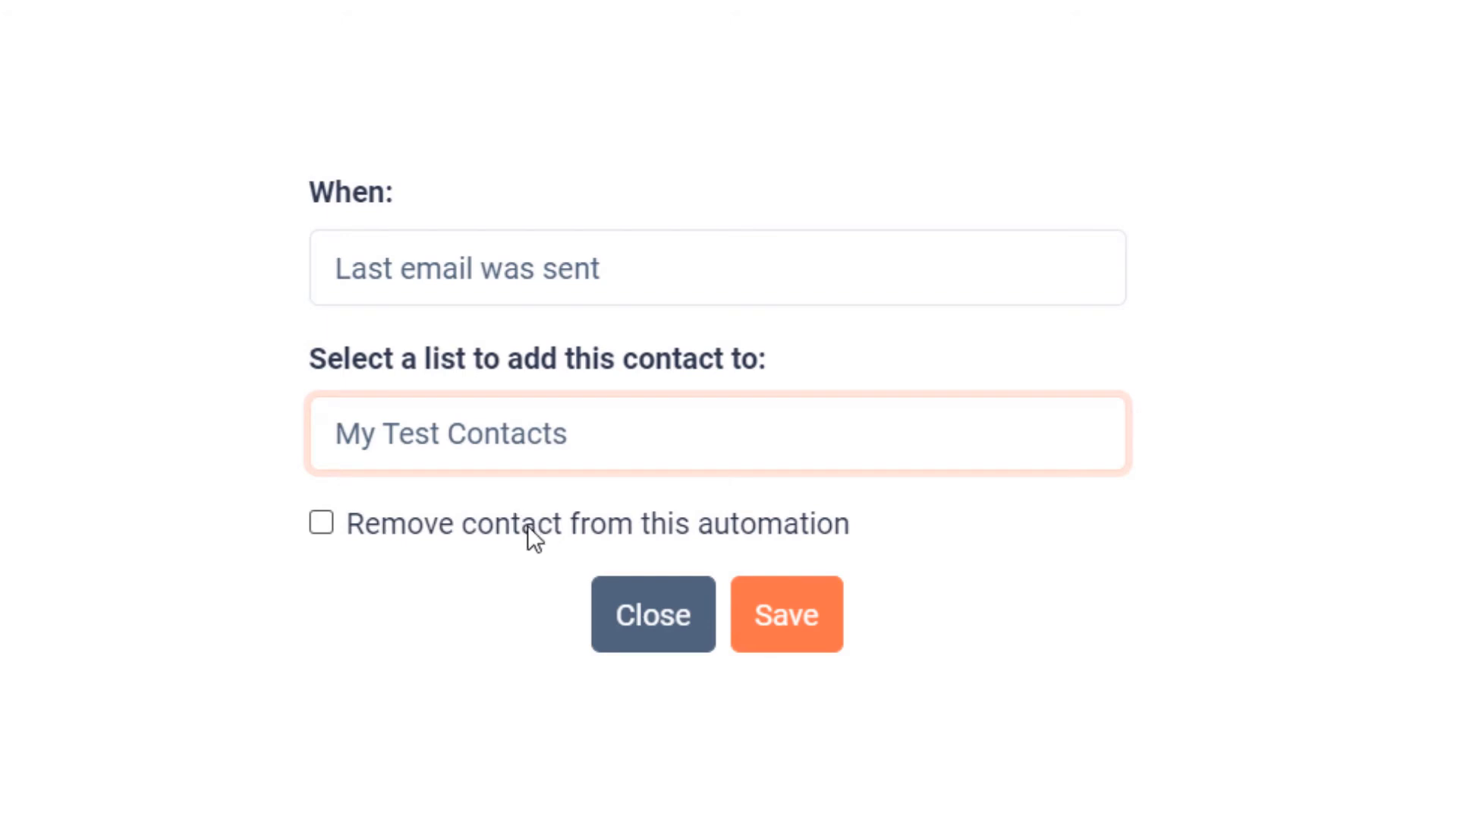
left_click(320, 522)
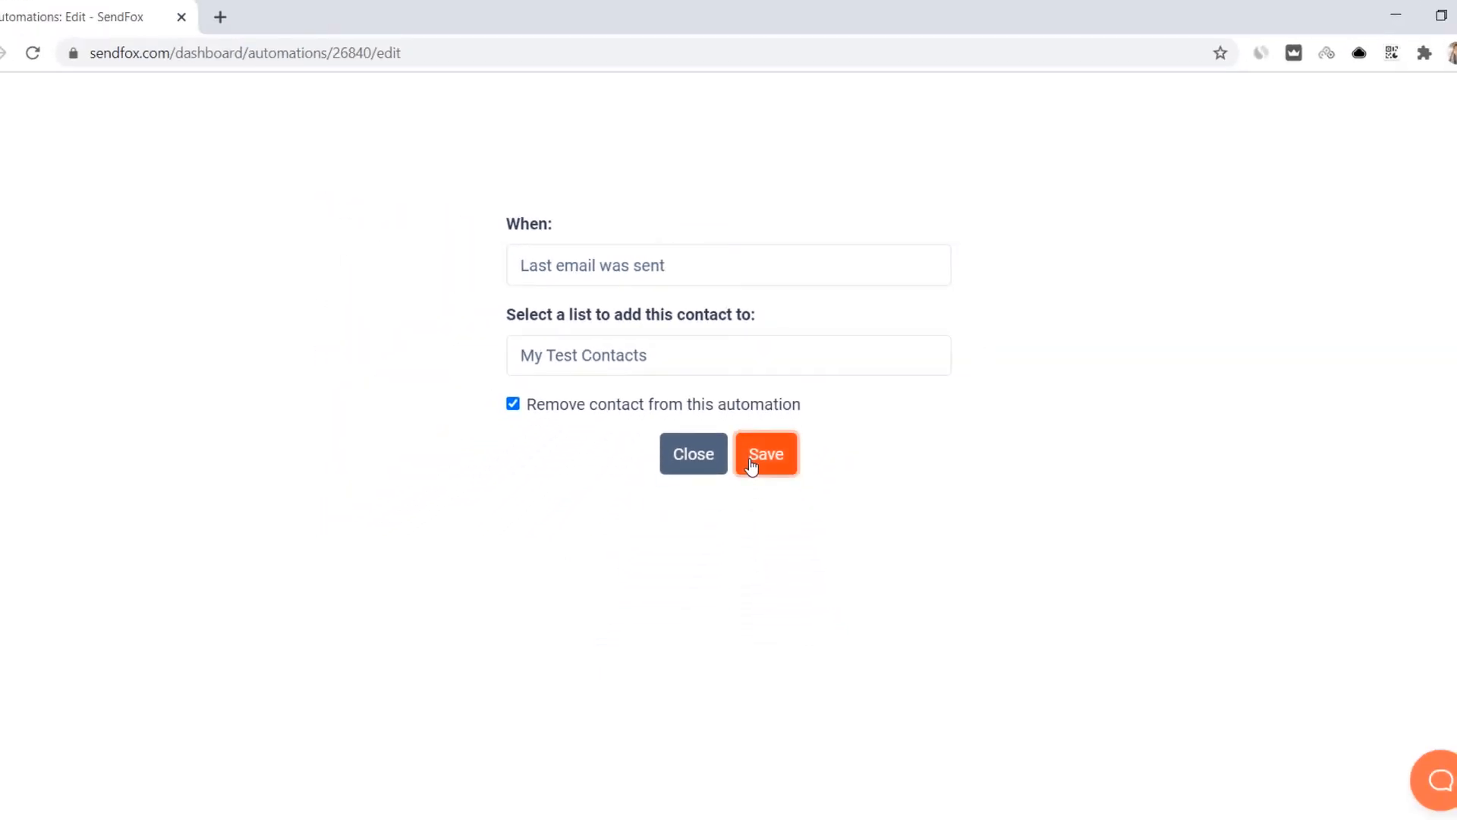
left_click(765, 455)
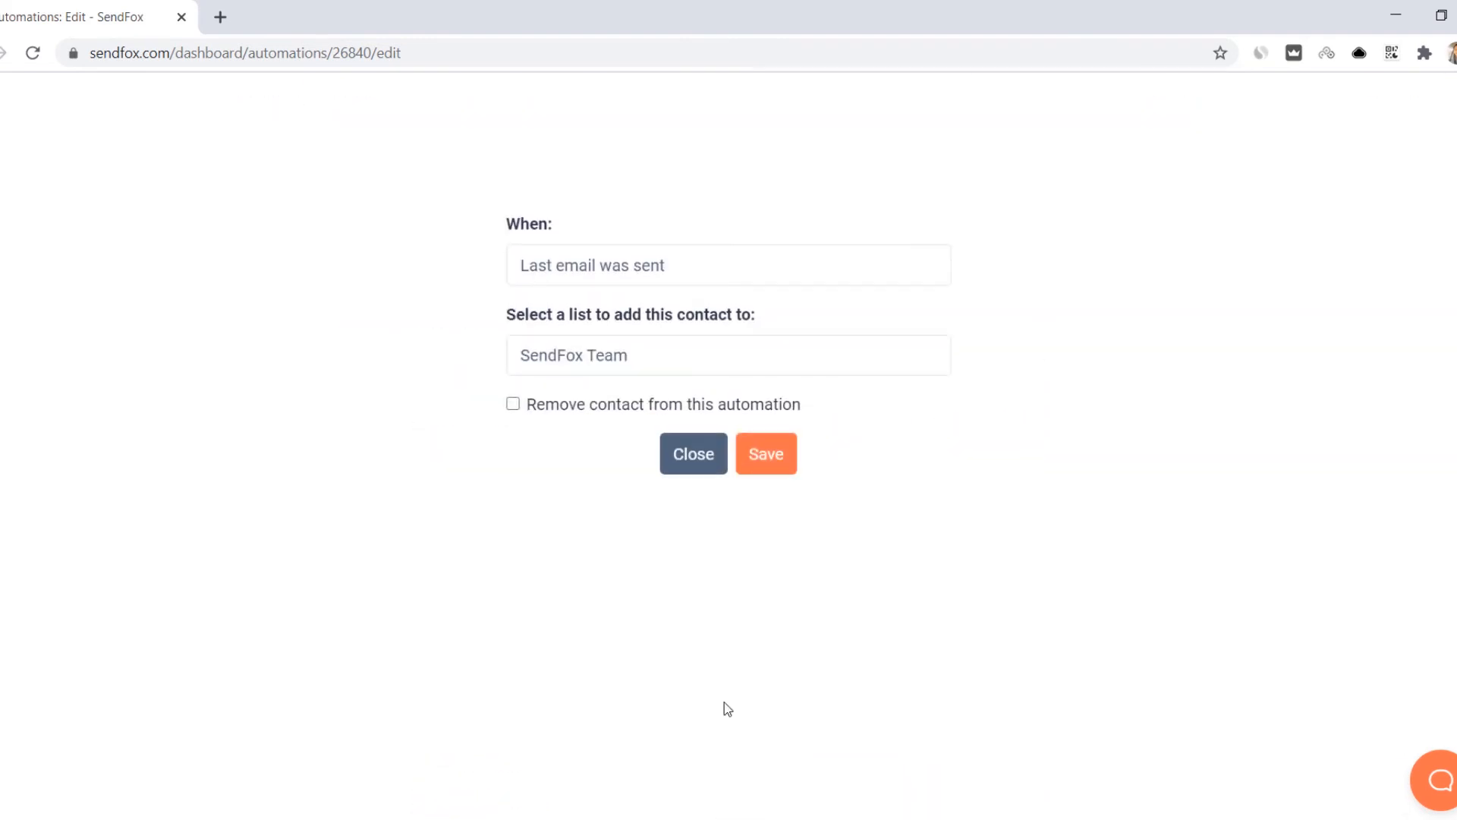
Save an opened-email sub-trigger adding contacts to My First List and removing them, then save the series.
left_click(729, 264)
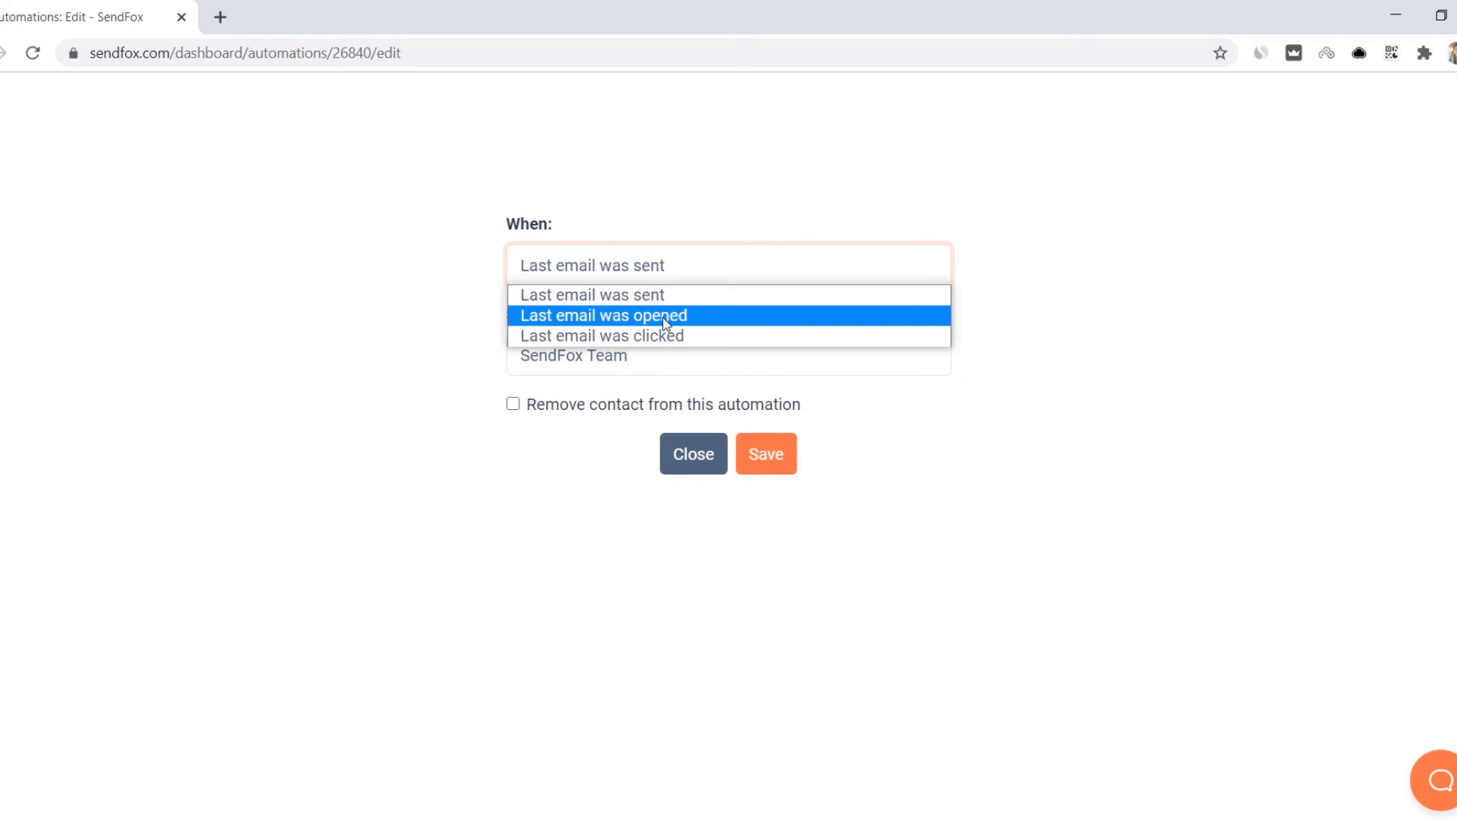
left_click(601, 315)
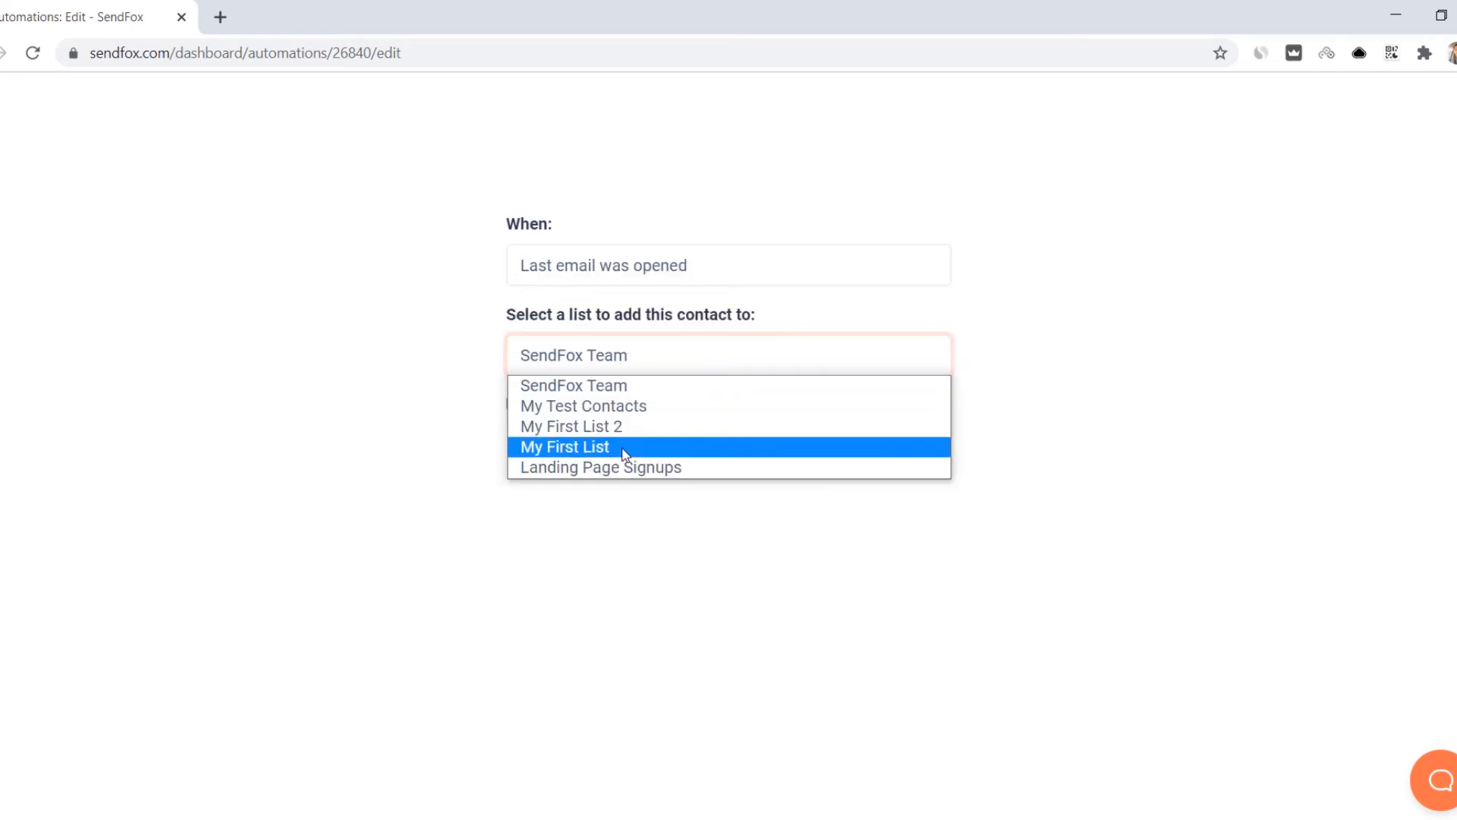
left_click(564, 446)
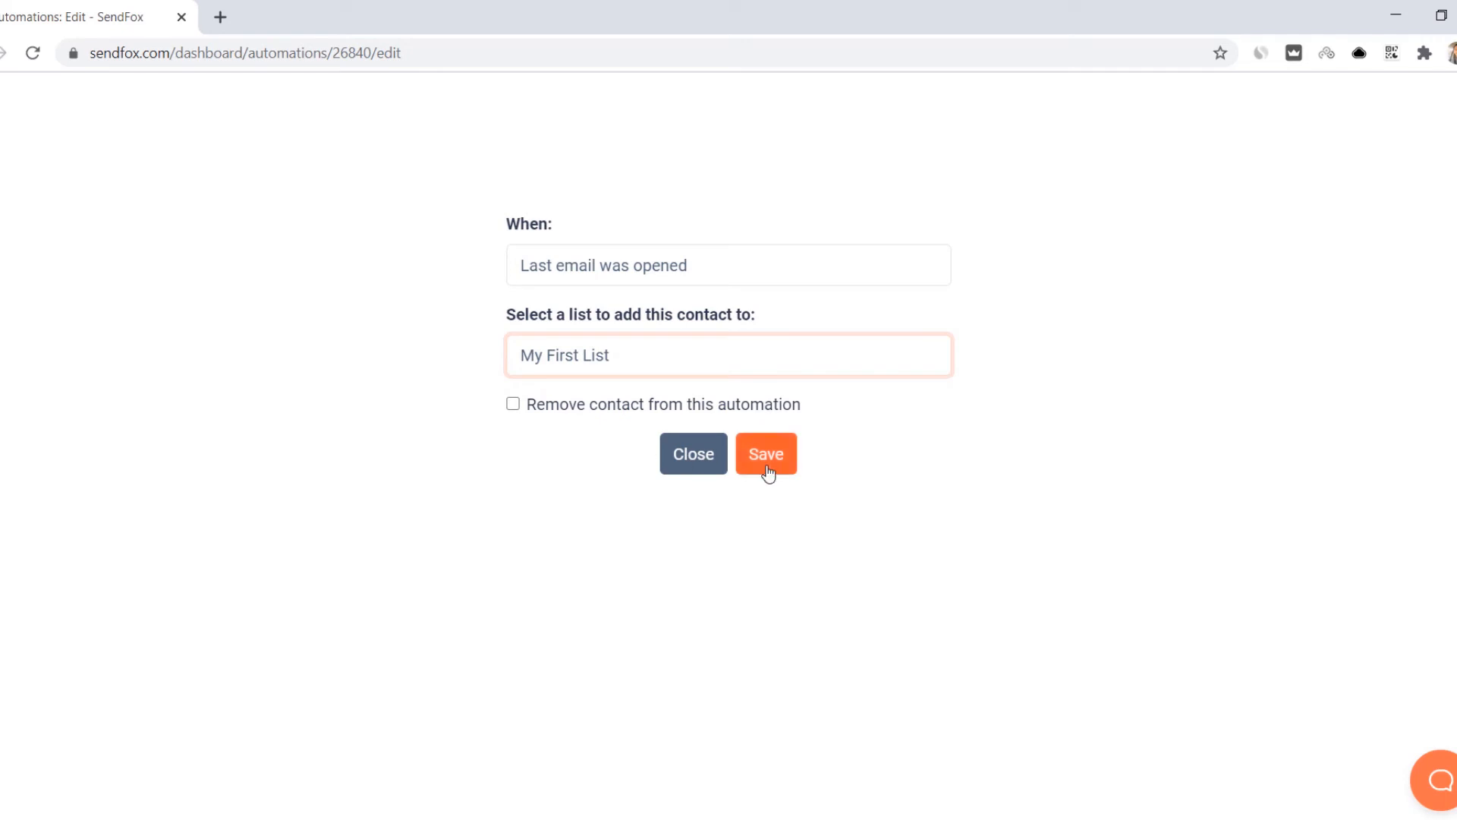
left_click(512, 403)
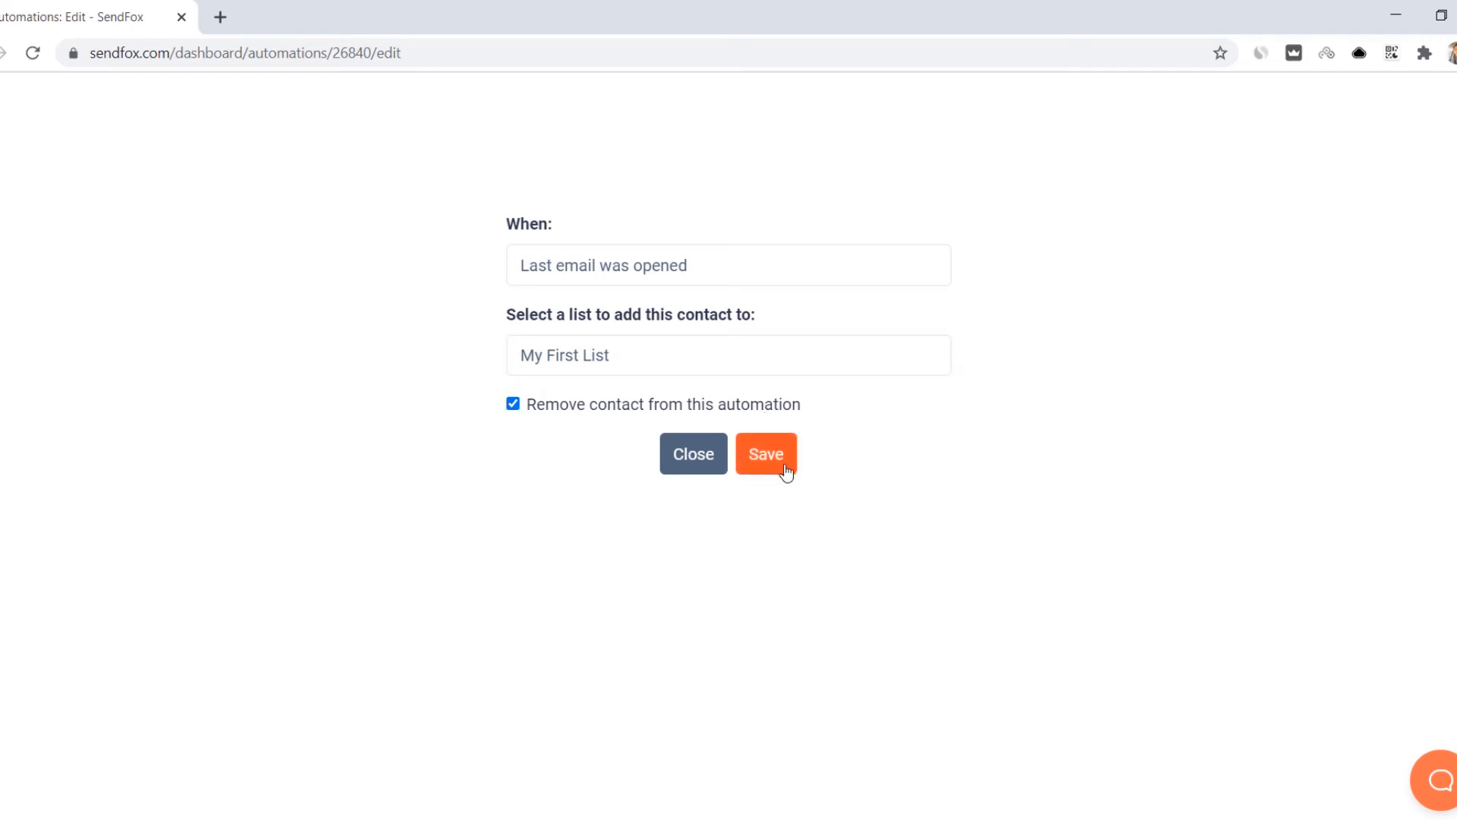
left_click(766, 454)
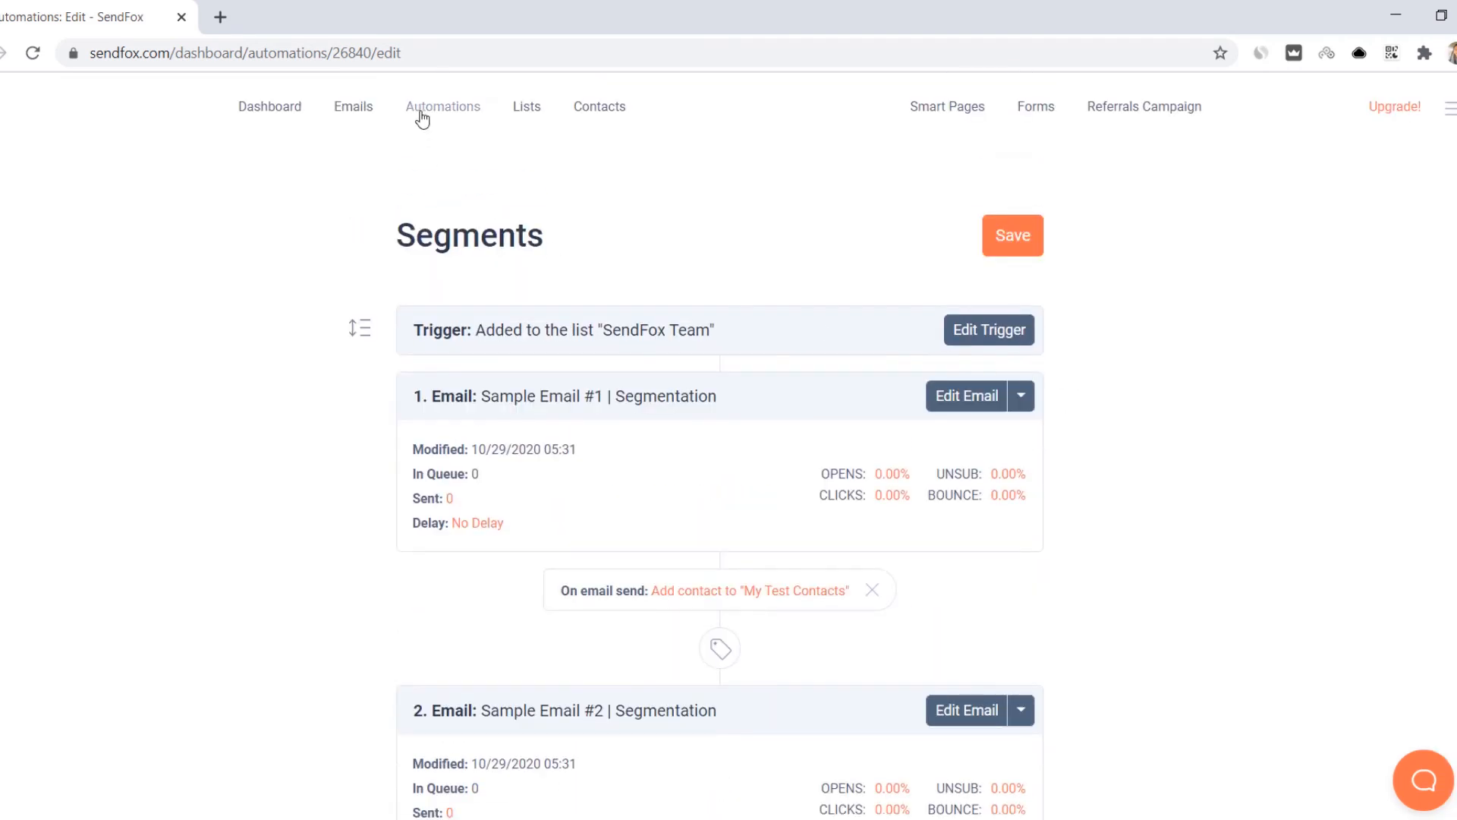
left_click(1012, 235)
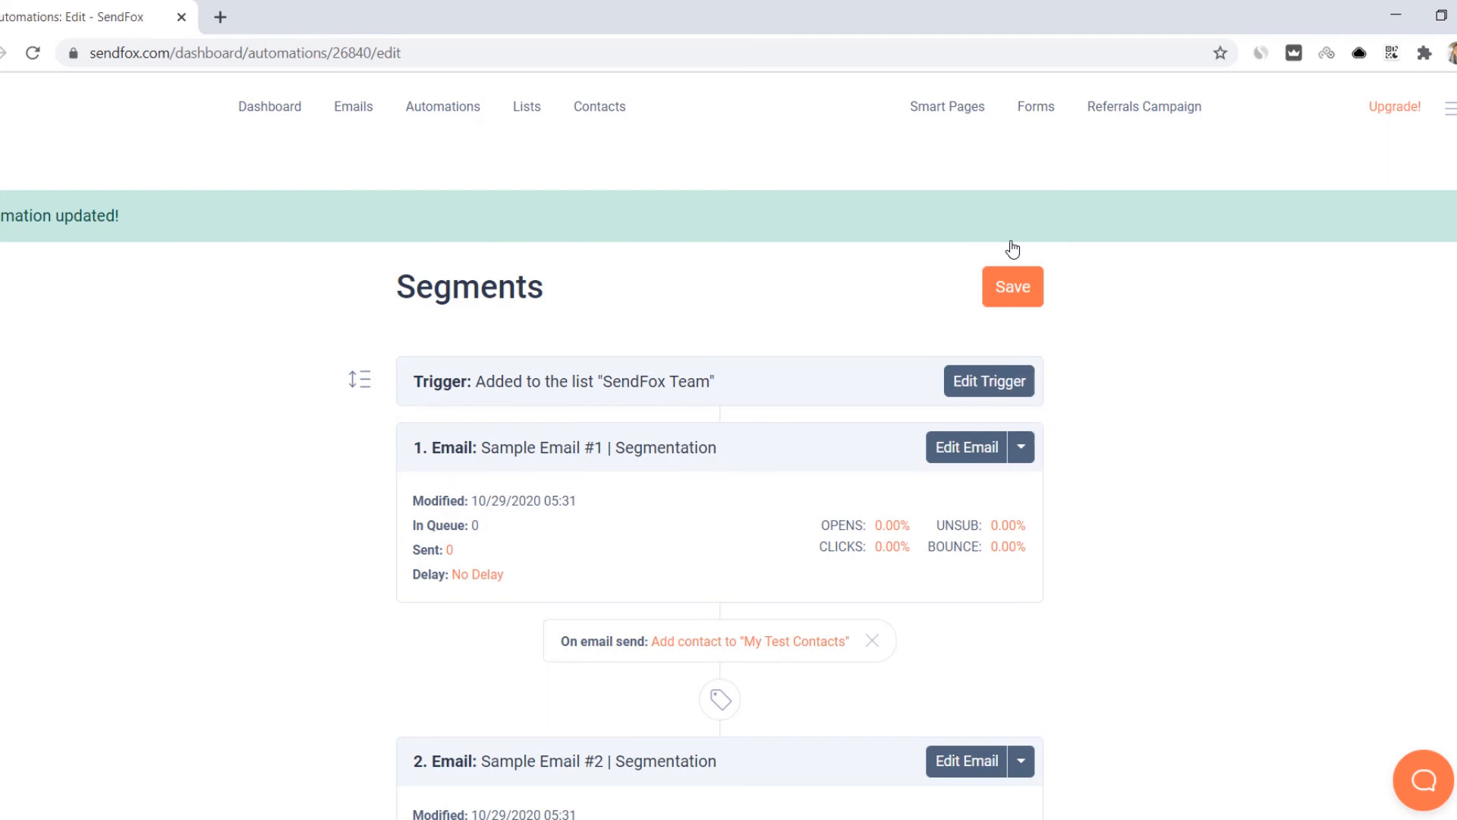
left_click(1414, 84)
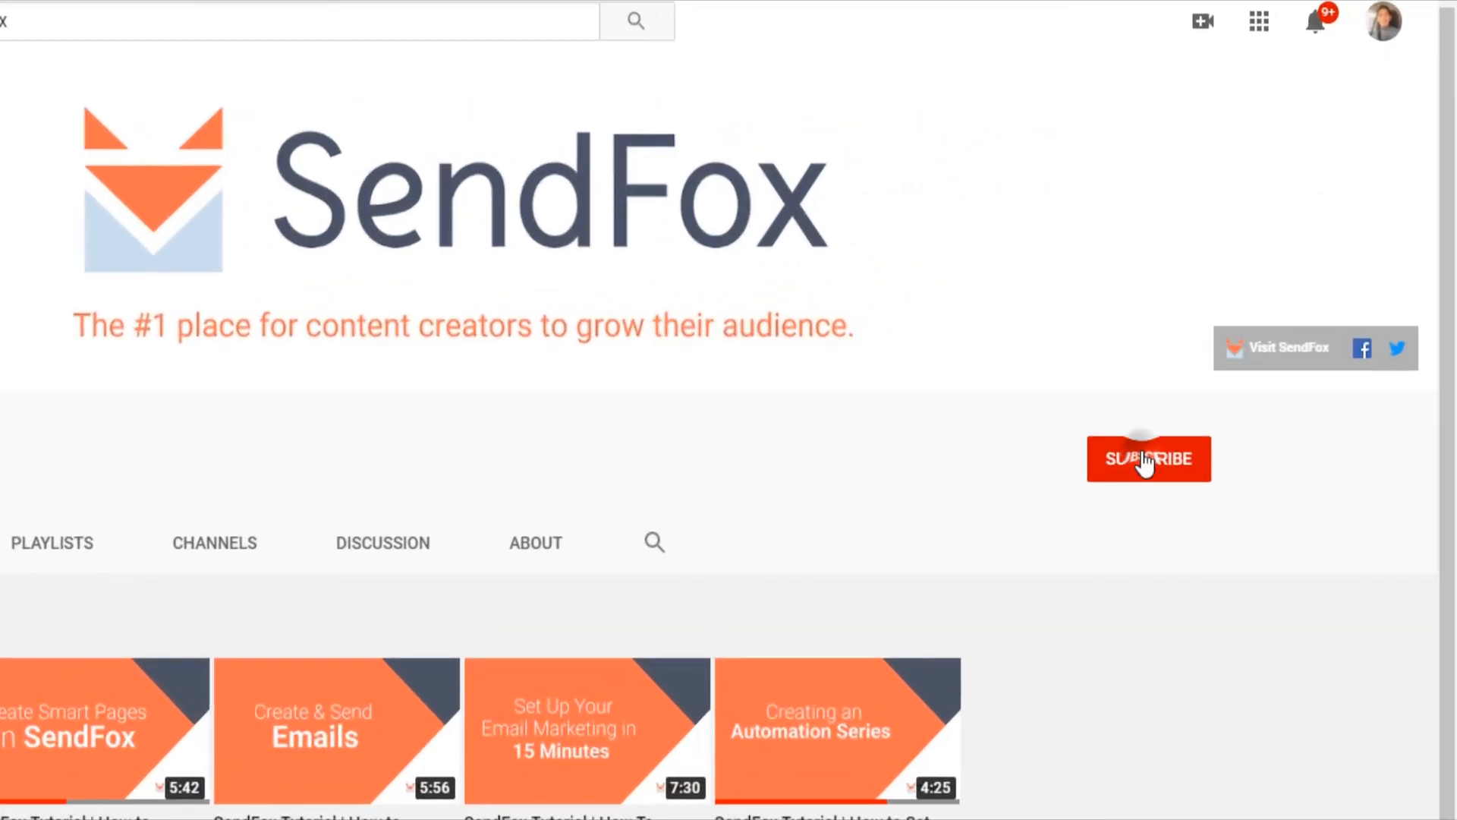
Subscribe to the SendFox YouTube channel and show its notification bell options.
left_click(1149, 458)
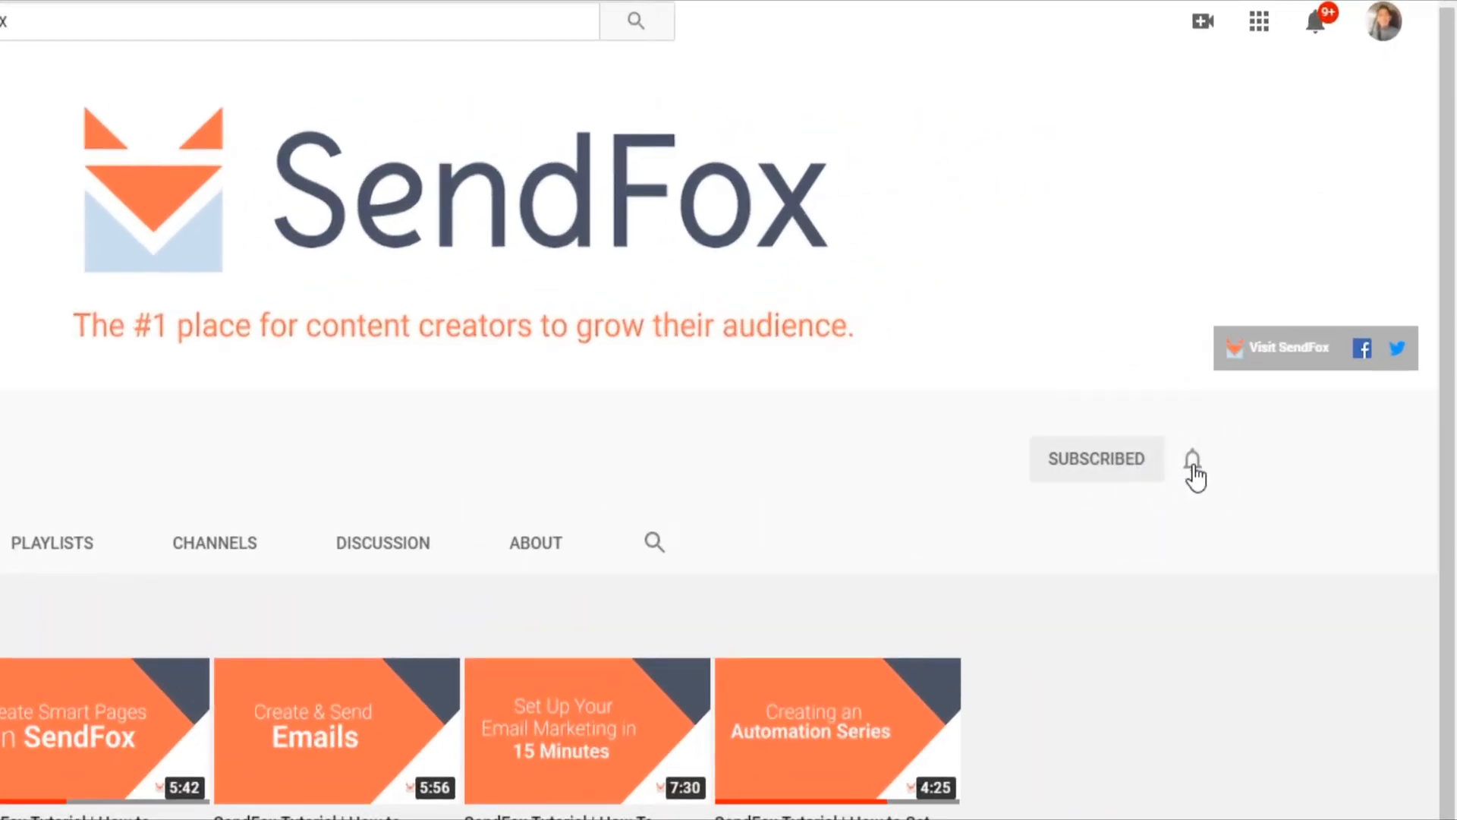
left_click(1194, 459)
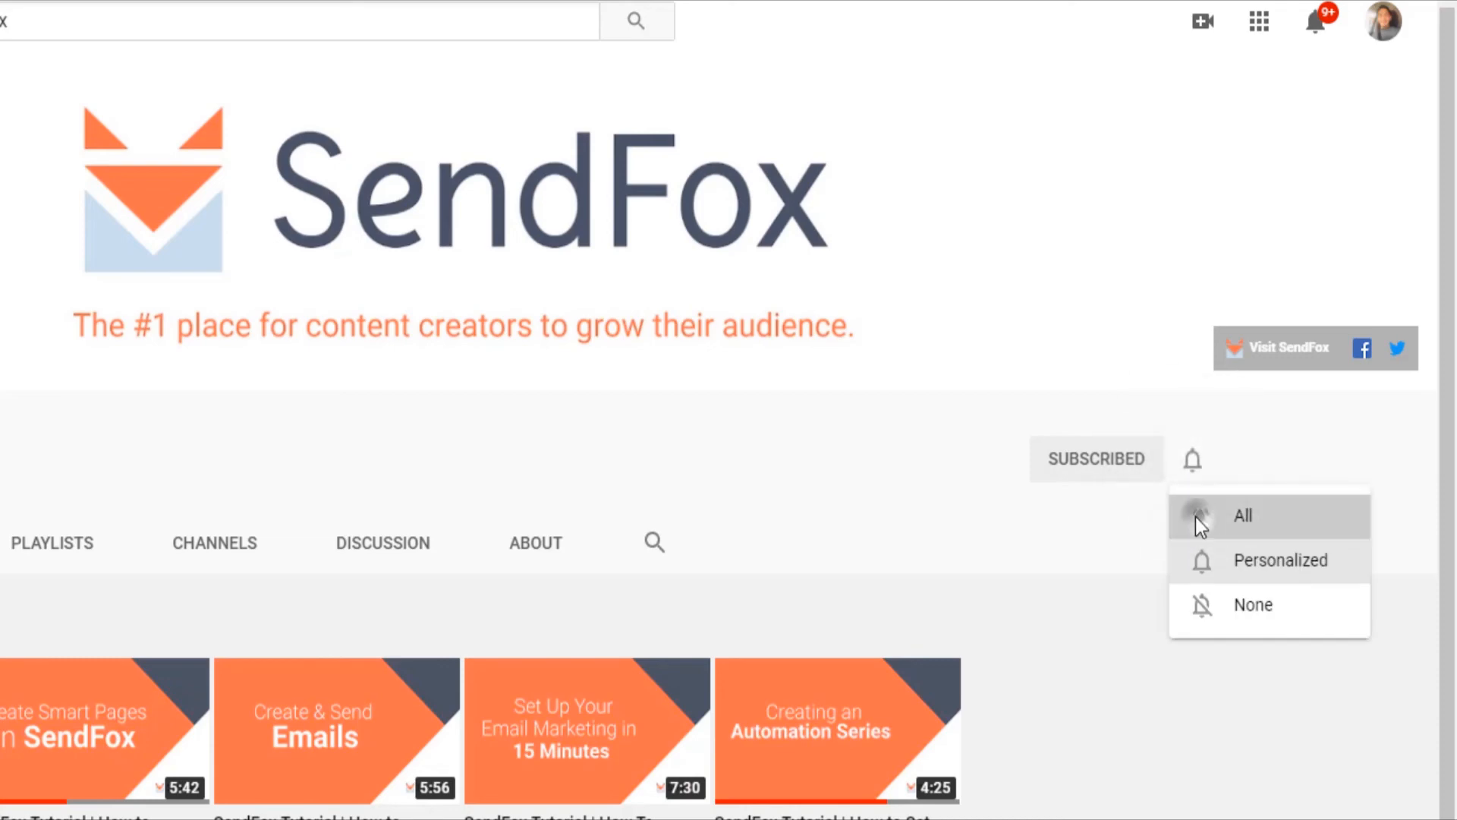